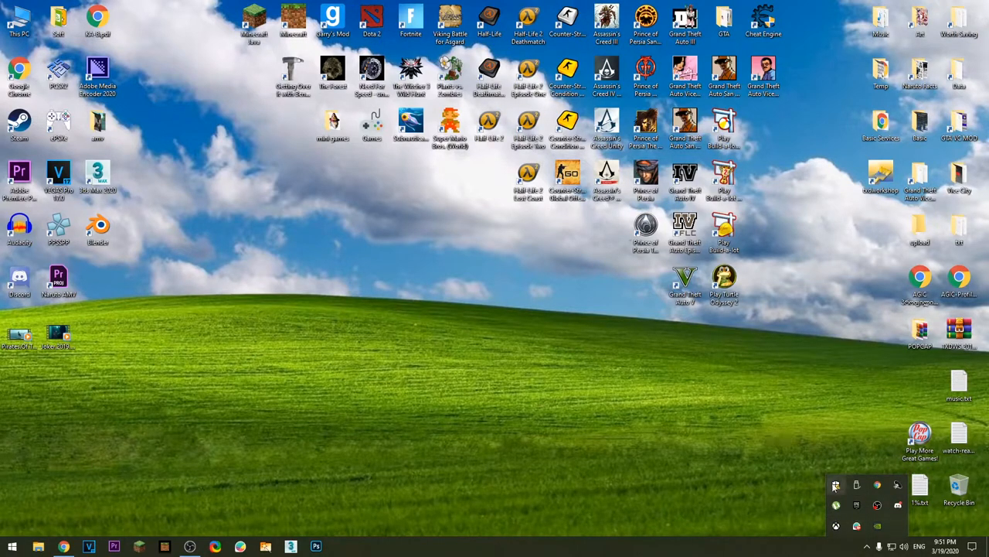
Open Windows Security from the hidden notification area icons
{"action": "left_click", "coordinate": [835, 485]}
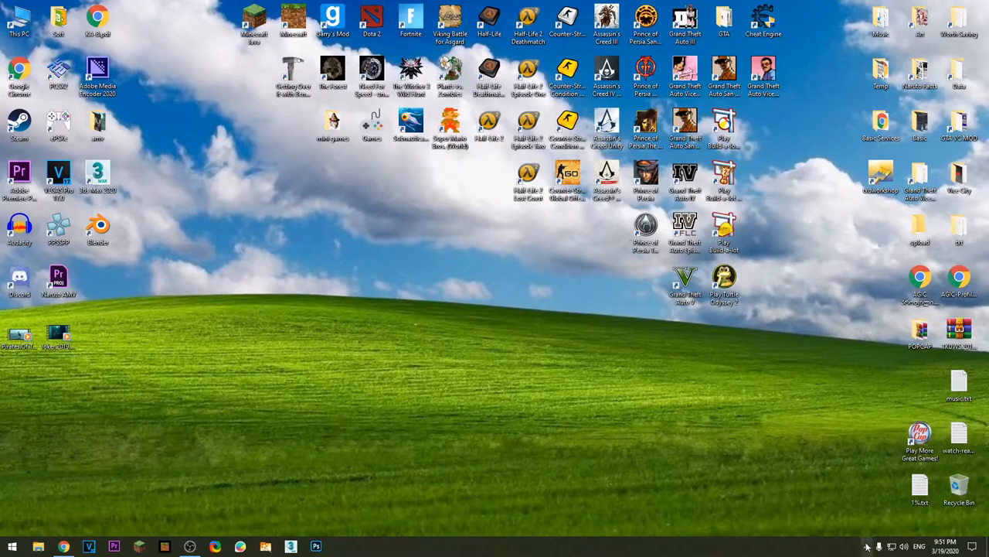
{"action": "left_click", "coordinate": [867, 547]}
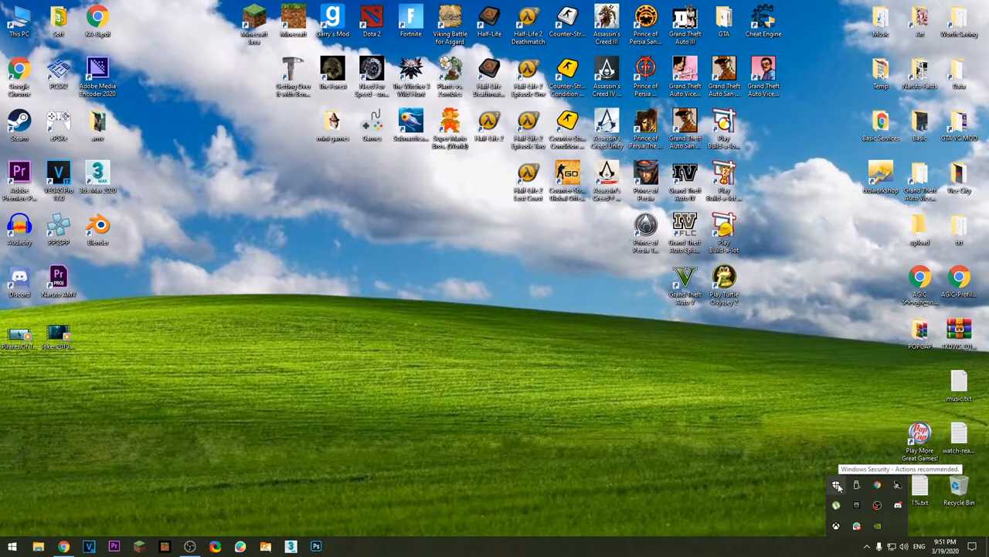
{"action": "left_click", "coordinate": [836, 485]}
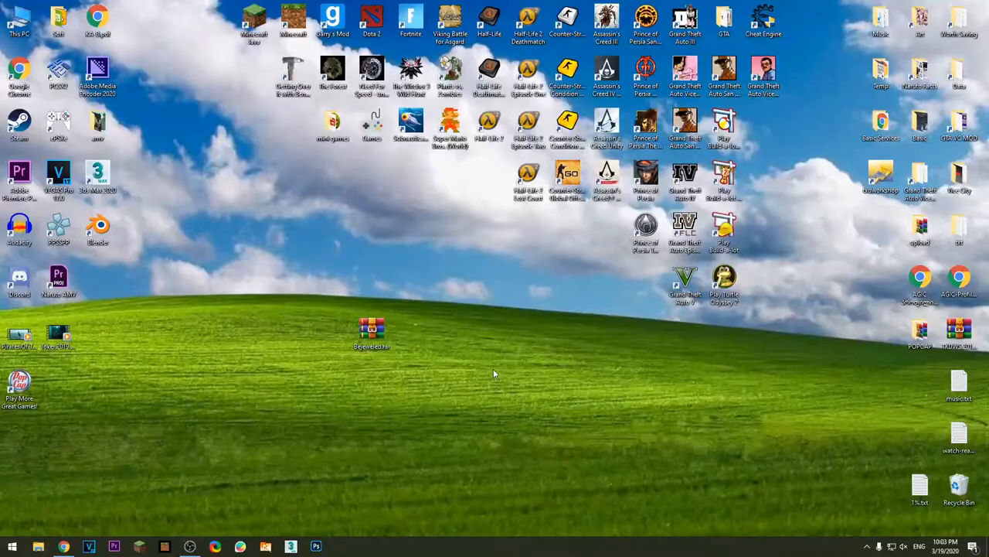
Open the Bejeweled.rar archive and dismiss the WinRAR license purchase reminder
{"action": "left_click", "coordinate": [371, 331]}
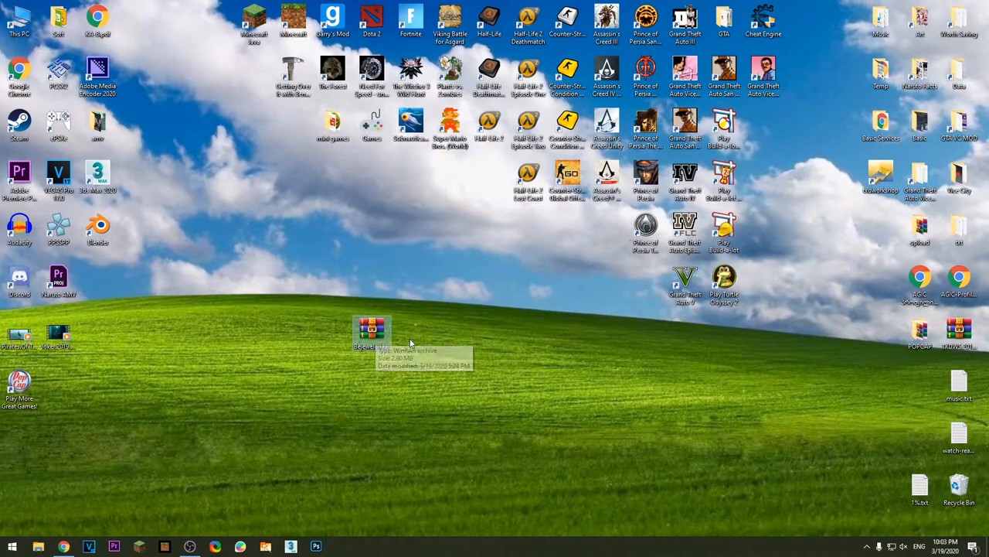
{"action": "mouse_move", "coordinate": [397, 369]}
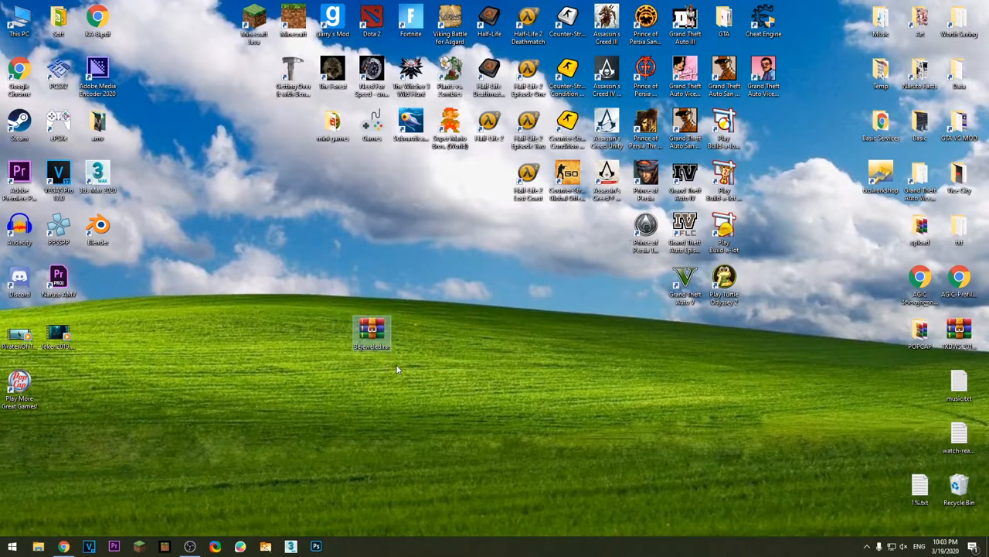
{"action": "double_click", "coordinate": [372, 328]}
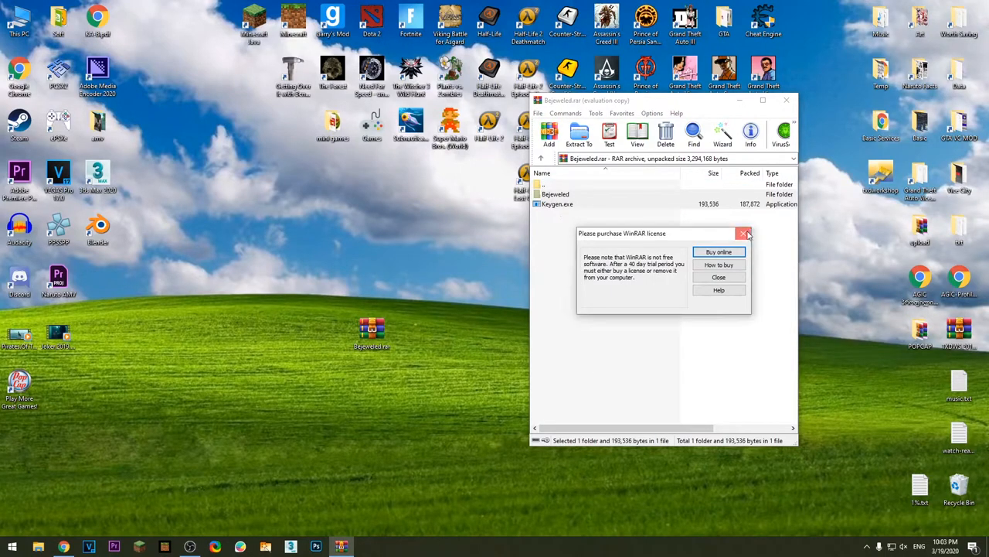
{"action": "left_click", "coordinate": [743, 232]}
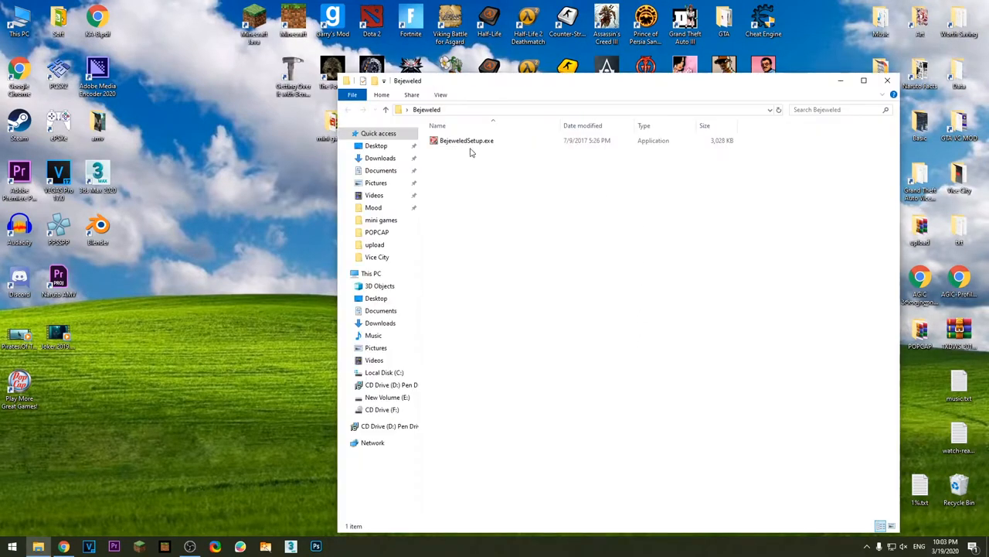
Run BejeweledSetup.exe and finish the Bejeweled Deluxe installation
{"action": "left_click", "coordinate": [467, 140]}
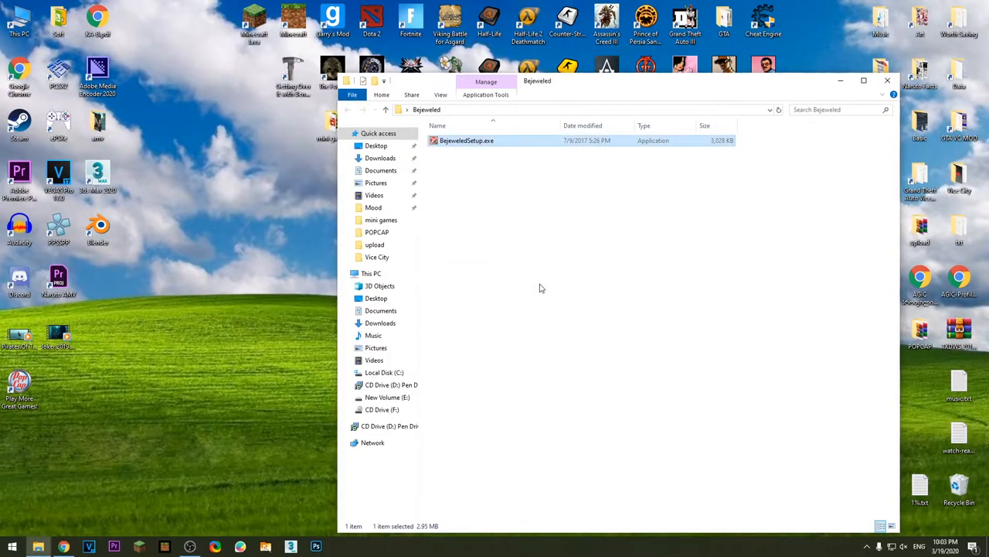
{"action": "double_click", "coordinate": [466, 140]}
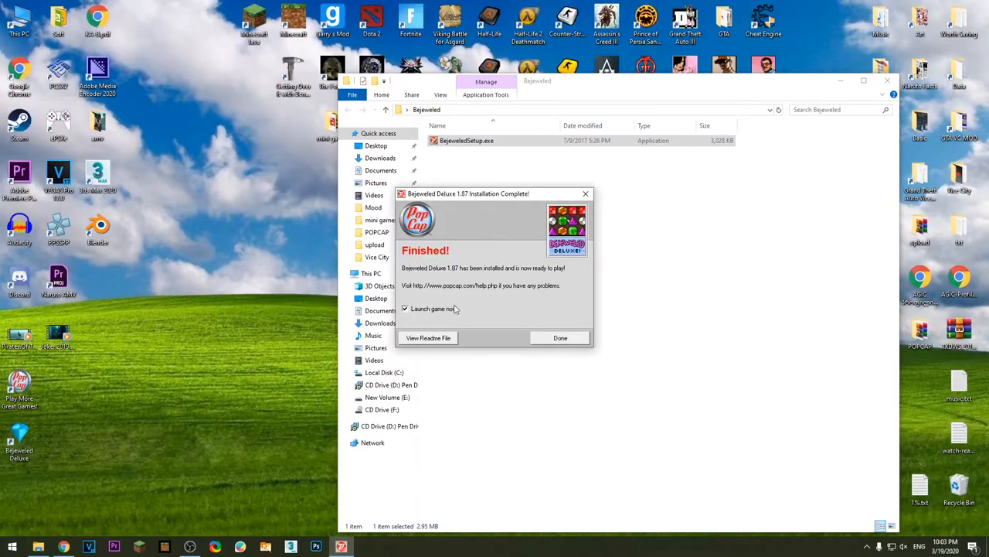
{"action": "left_click", "coordinate": [561, 338]}
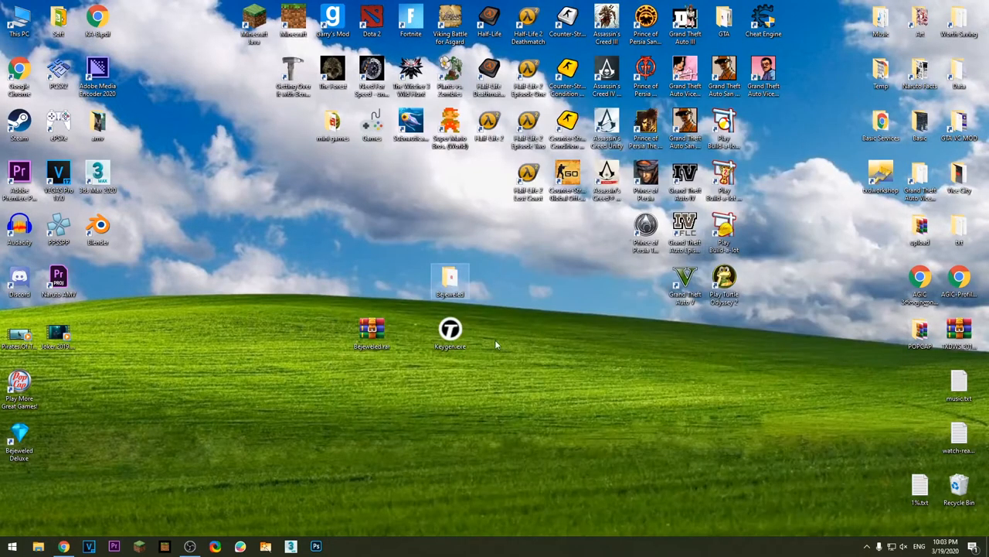
Point Keygen.exe at the installed Bejeweled Deluxe Bejeweled.exe, then exit the keygen
{"action": "double_click", "coordinate": [451, 331]}
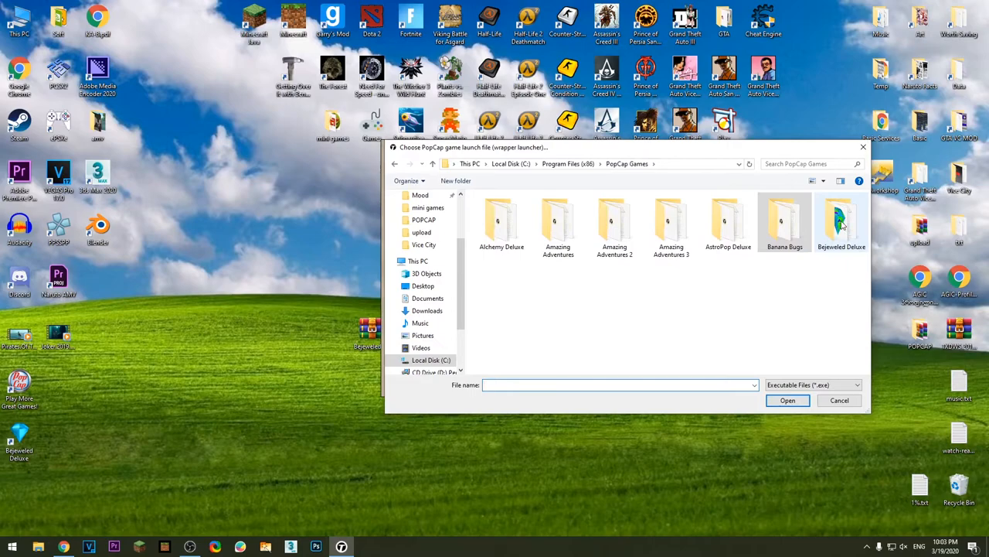
{"action": "double_click", "coordinate": [841, 222]}
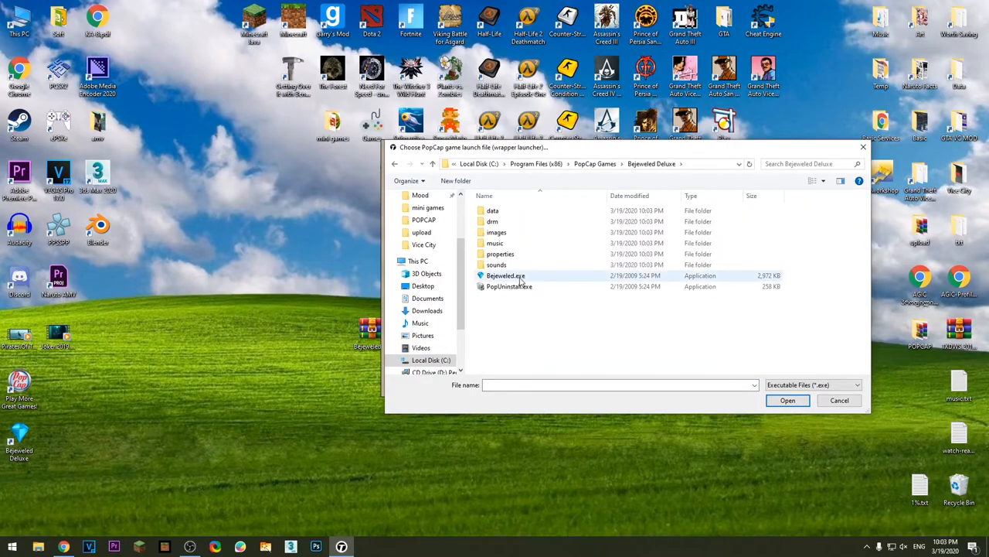
{"action": "left_click", "coordinate": [506, 275]}
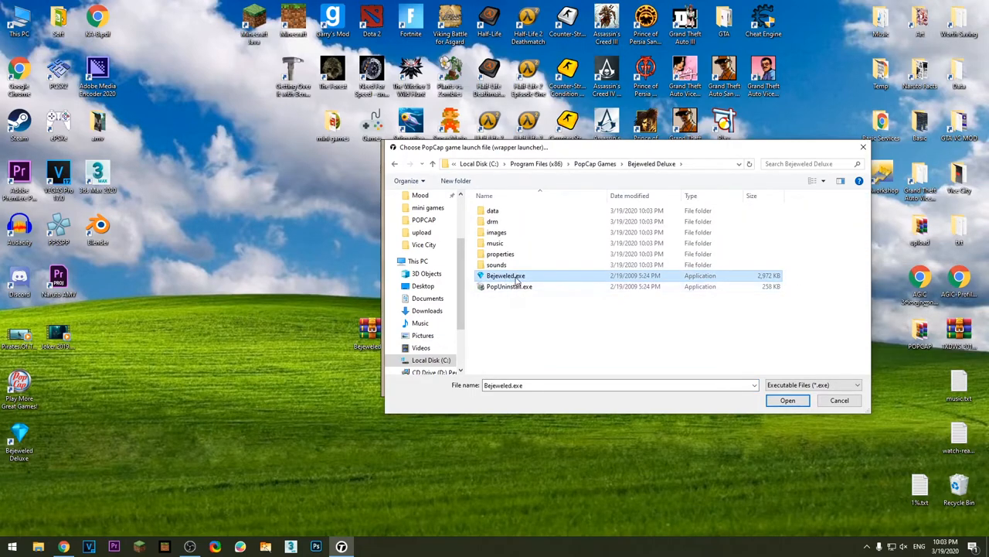
{"action": "left_click", "coordinate": [787, 400]}
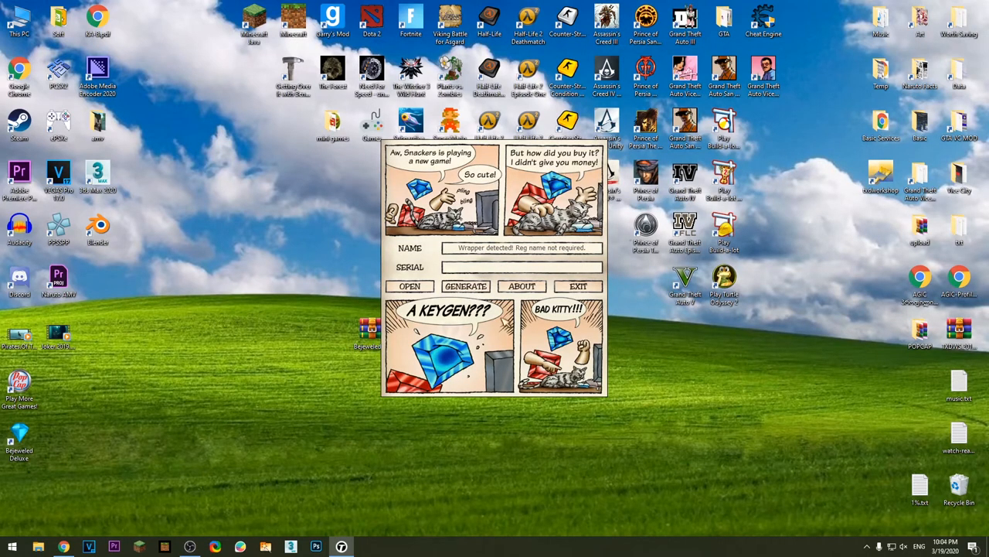
{"action": "left_click", "coordinate": [579, 286]}
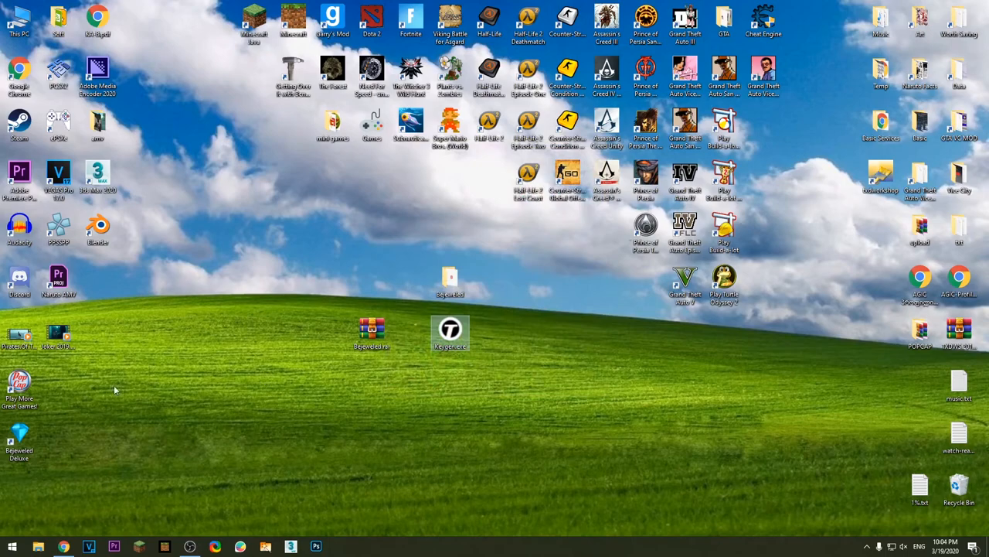